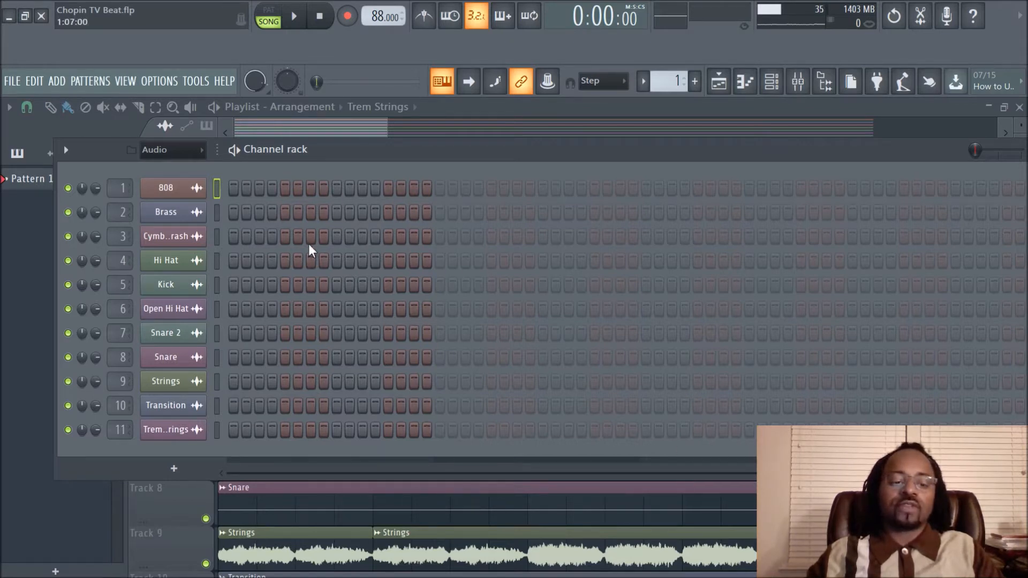
mouse_move(314, 223)
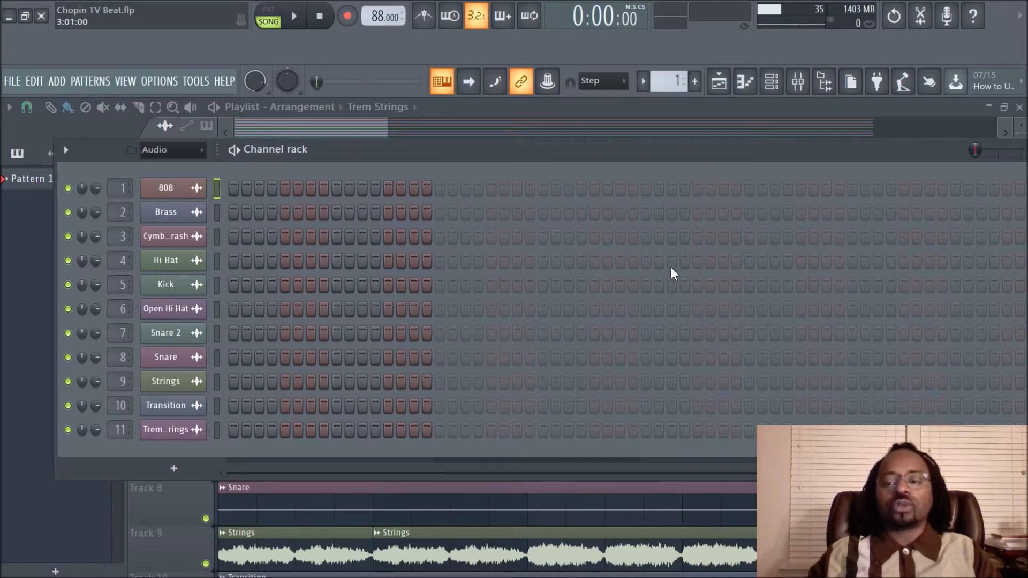
Show the mixer with the Strings insert's EQ and Fruity Reeverb 2 chain.
left_click(797, 80)
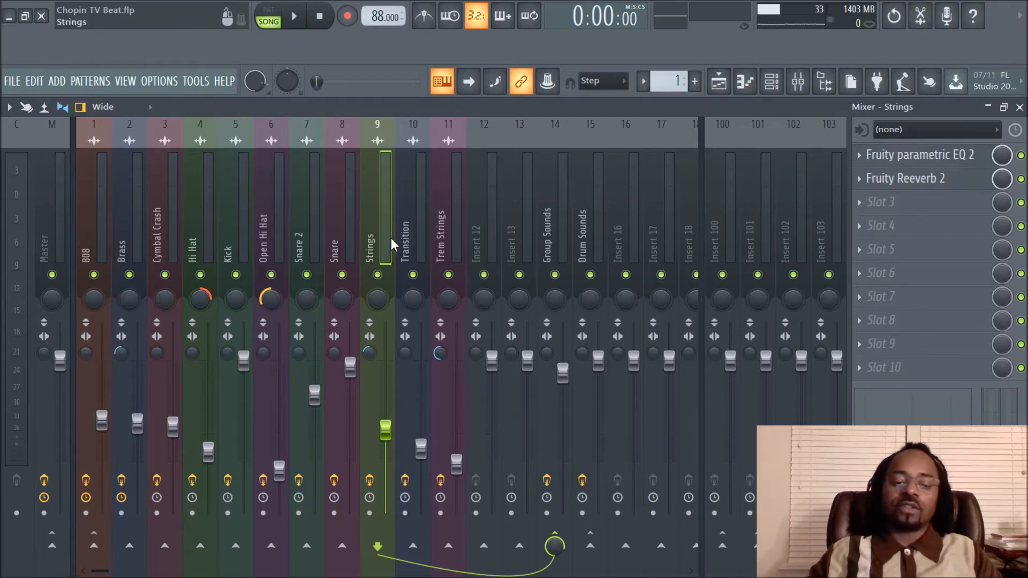
mouse_move(373, 229)
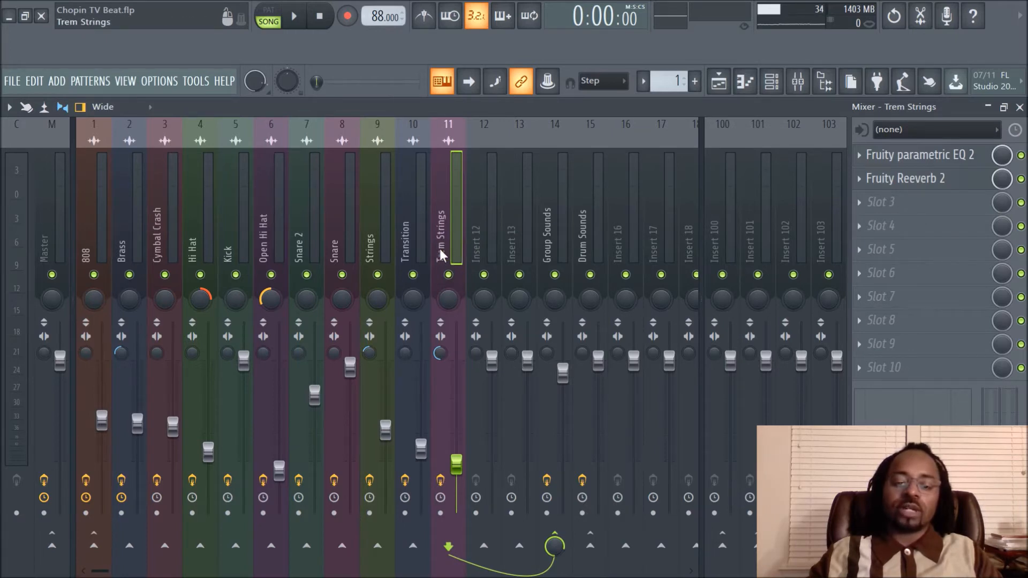
mouse_move(444, 247)
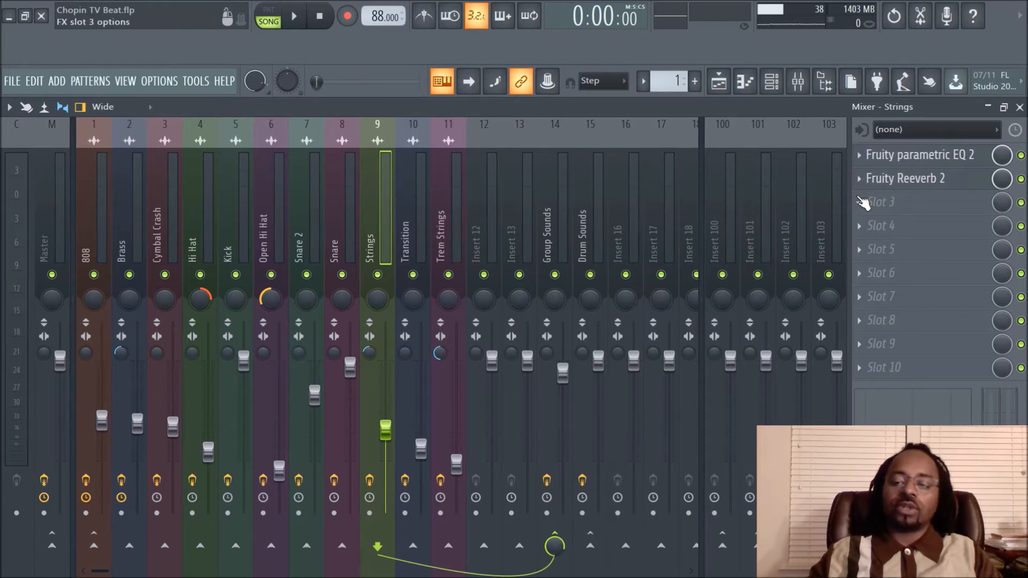
left_click(907, 178)
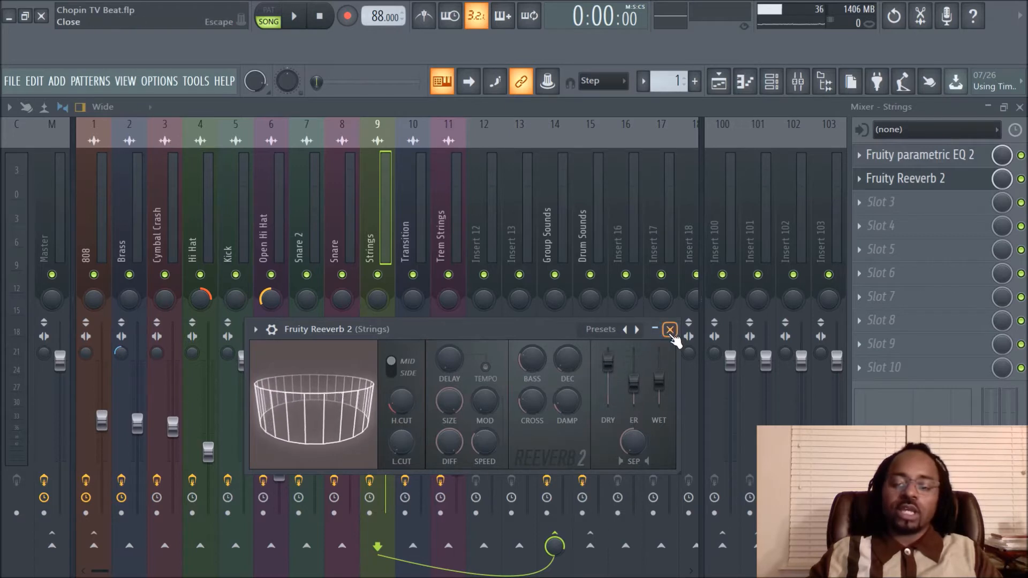
left_click(671, 328)
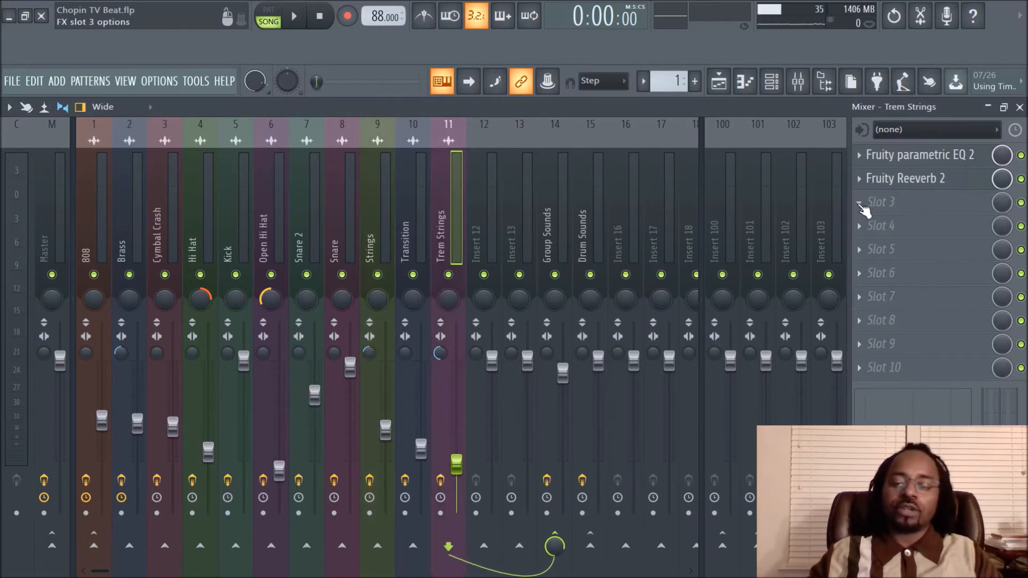
left_click(860, 202)
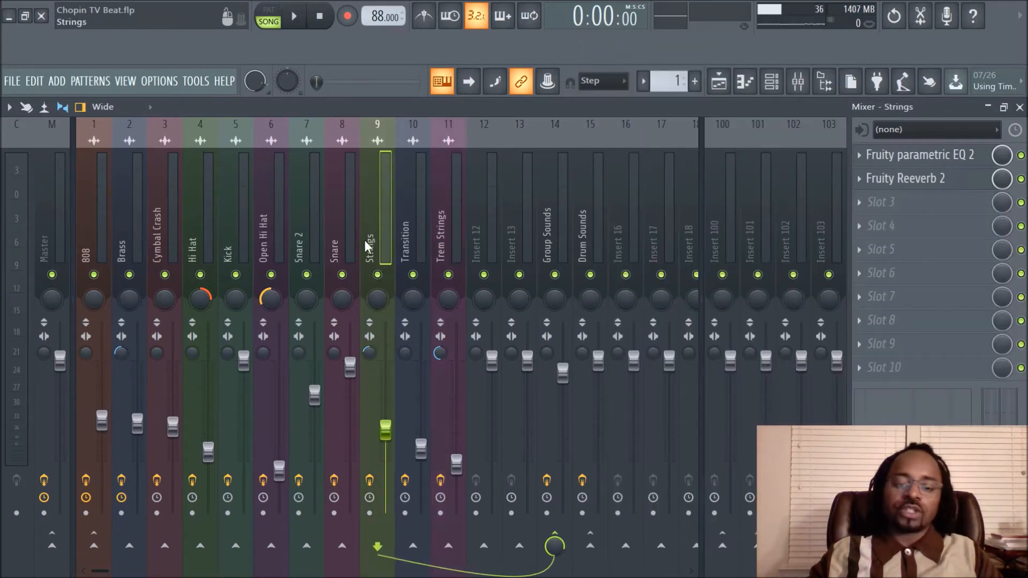
Drag Strings' Fruity Reeverb 2 via 'Save preset as' onto Trem Strings slot 3 and close it.
right_click(909, 179)
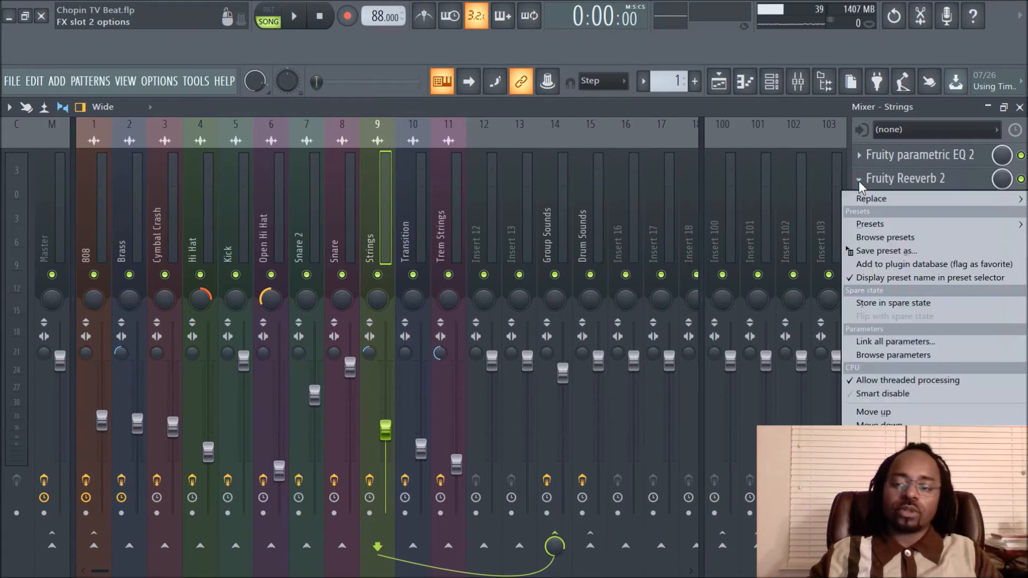
mouse_move(885, 236)
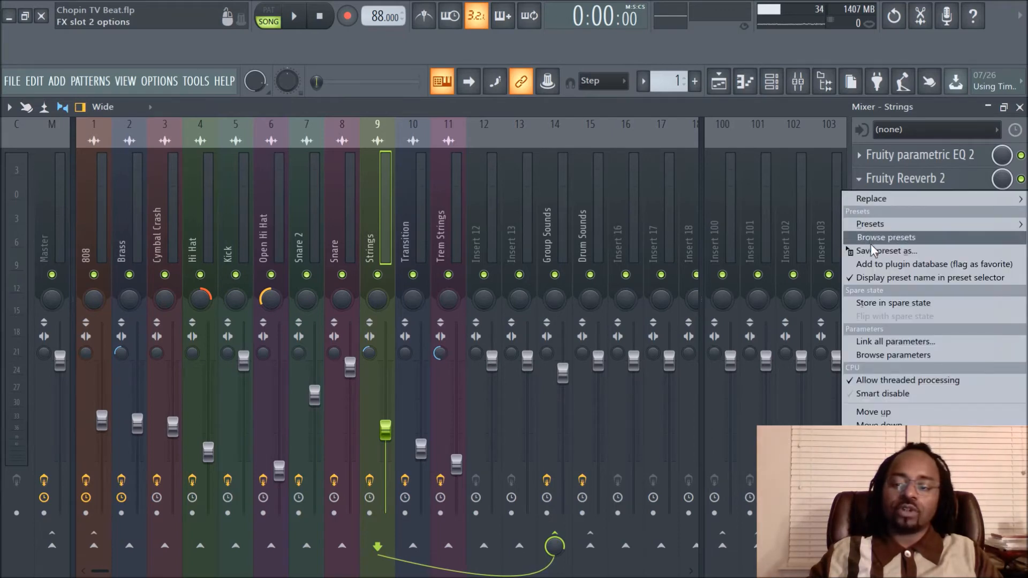
mouse_move(887, 250)
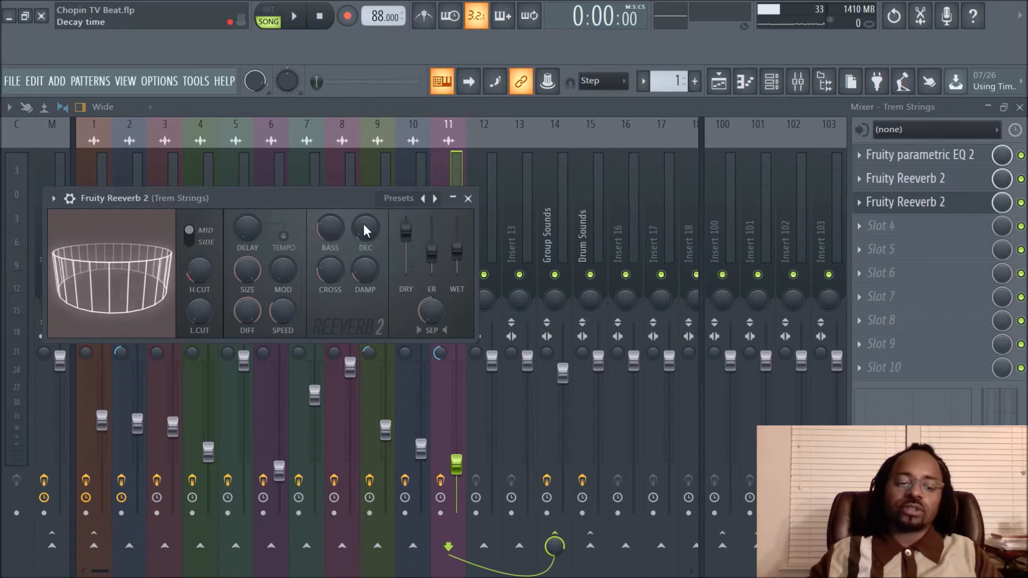
mouse_move(108, 235)
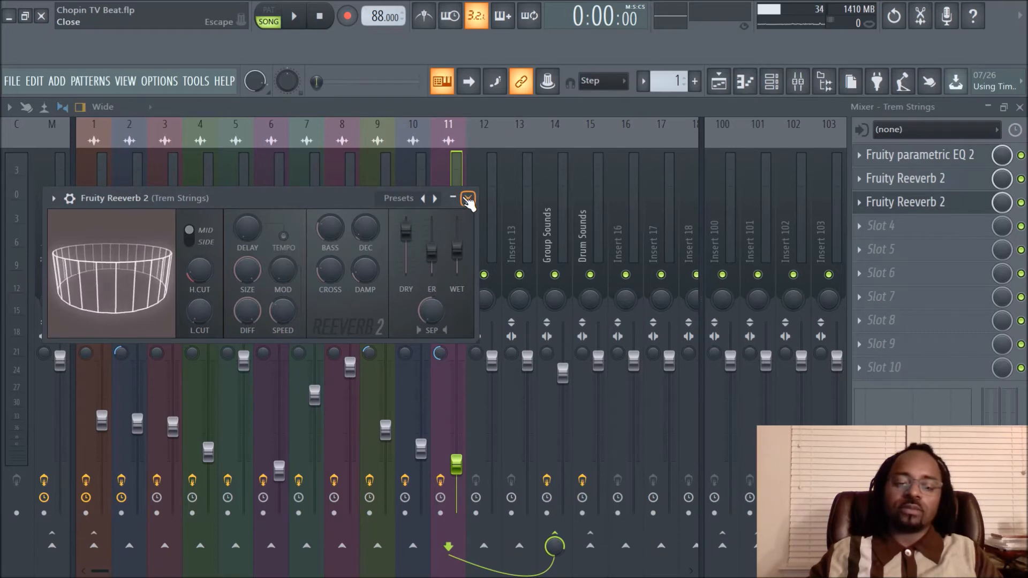
left_click(467, 198)
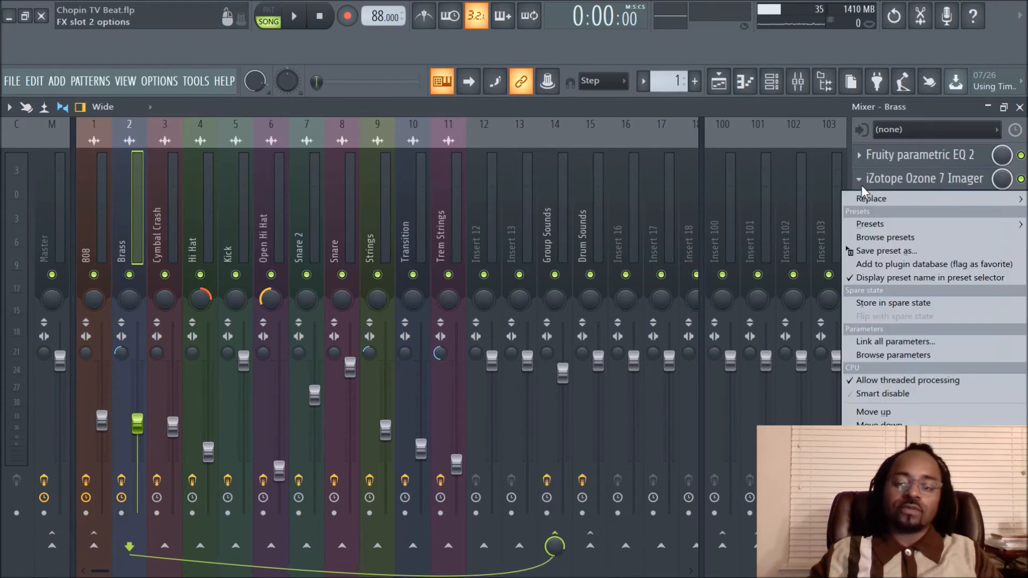
mouse_move(893, 199)
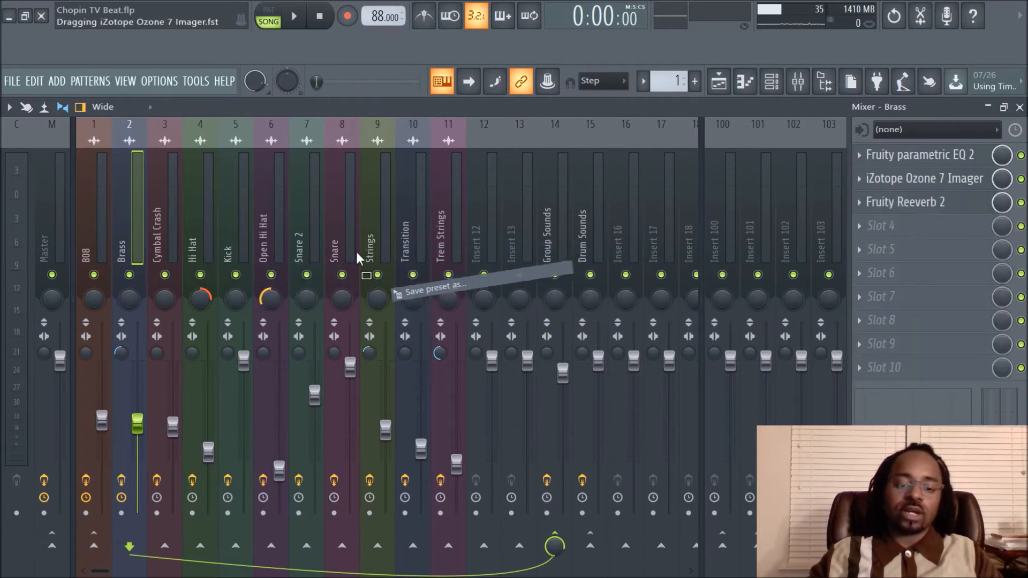
mouse_move(187, 262)
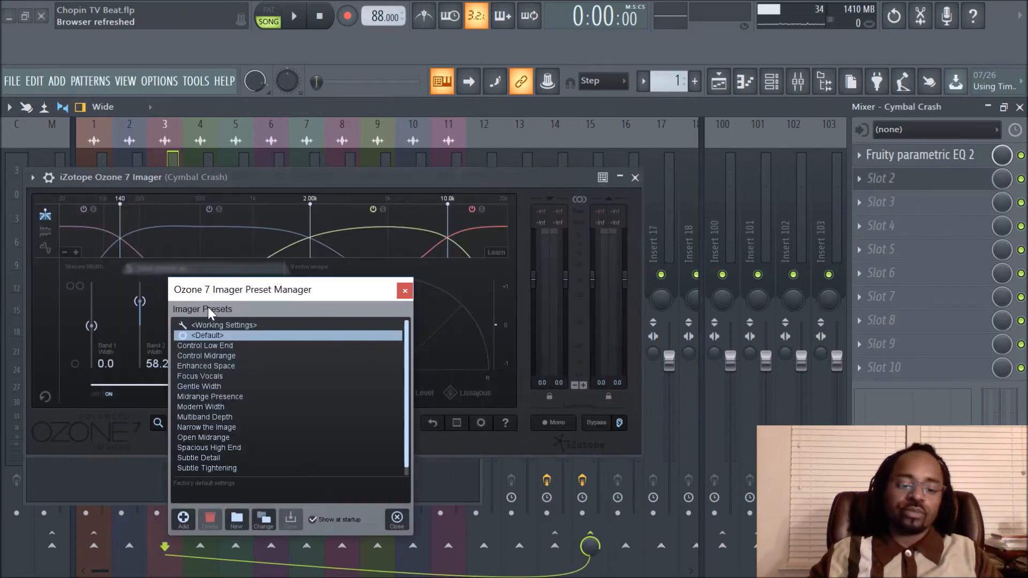
Place Brass's Ozone 7 Imager onto Cymbal Crash slot 2, dismissing the Preset Manager and plugin window.
left_click(396, 519)
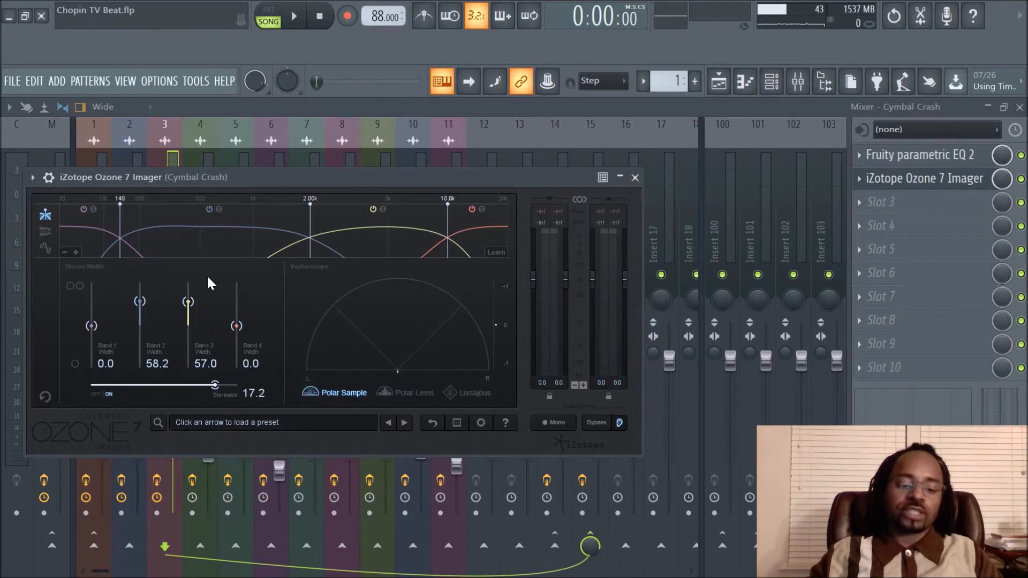
mouse_move(636, 204)
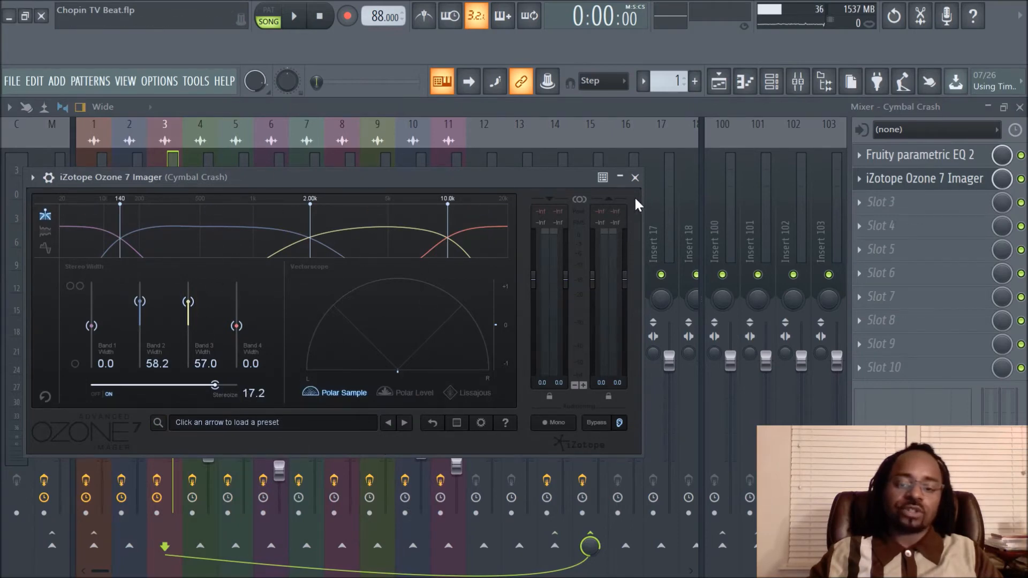
left_click(634, 176)
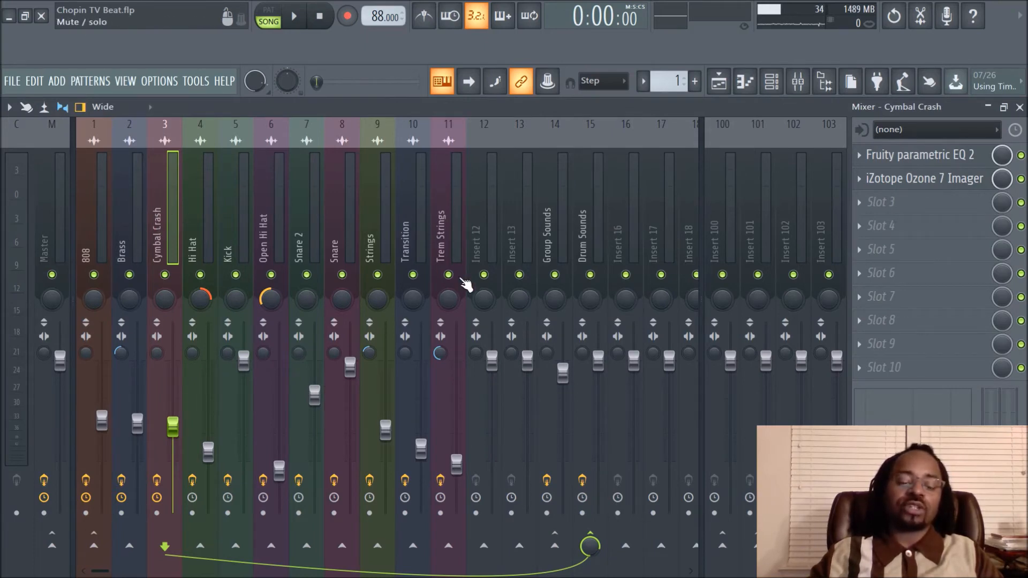
mouse_move(371, 255)
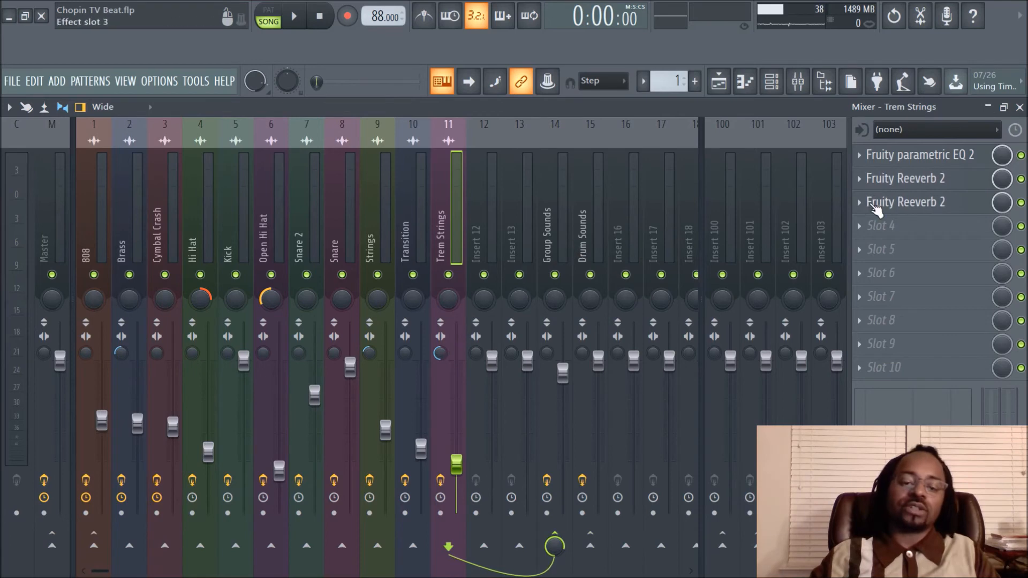
Review the copied Trem Strings slot 3 reverb's options, then select the Transition insert.
right_click(907, 203)
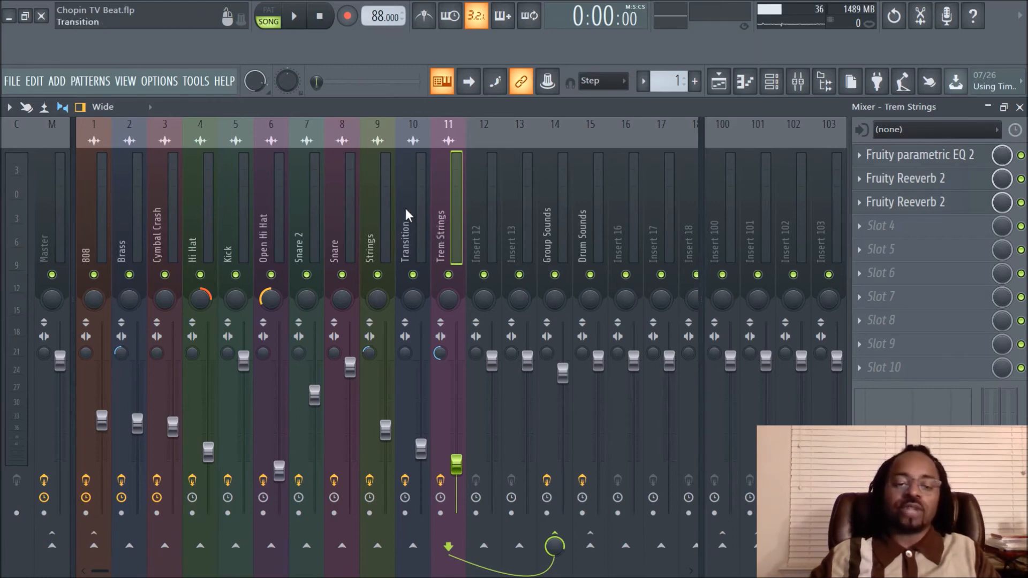
left_click(413, 198)
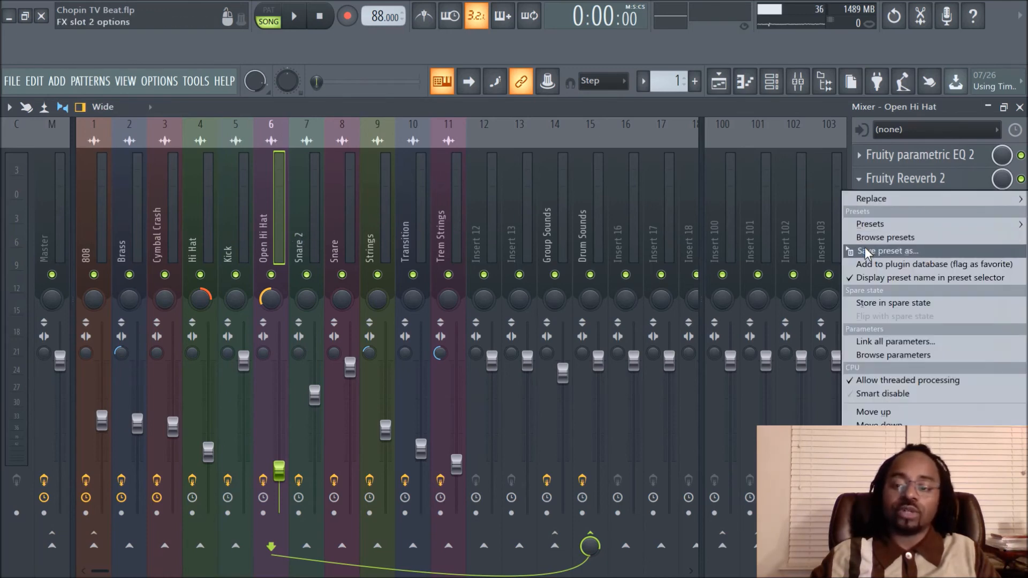
left_click(873, 198)
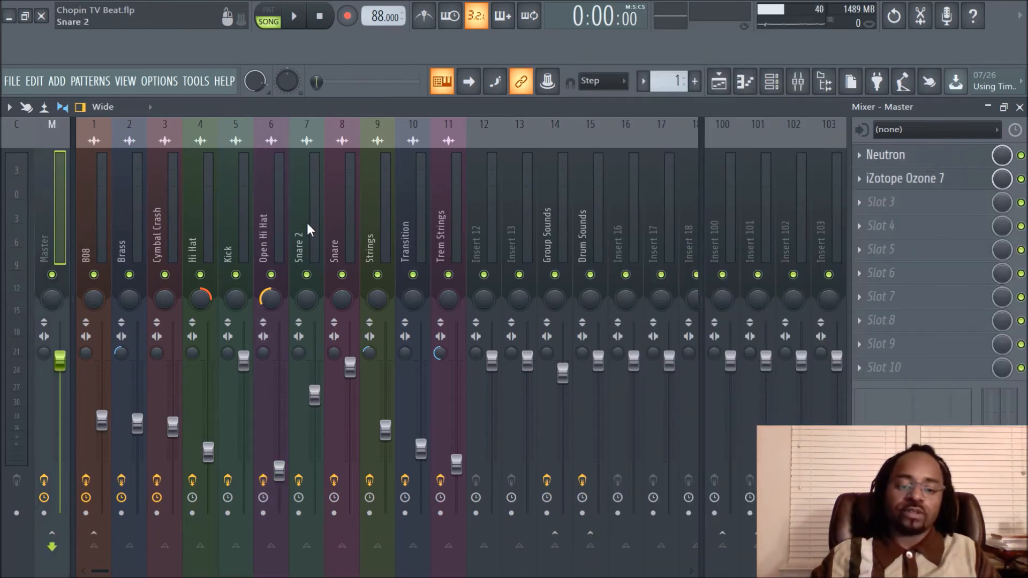
left_click(448, 229)
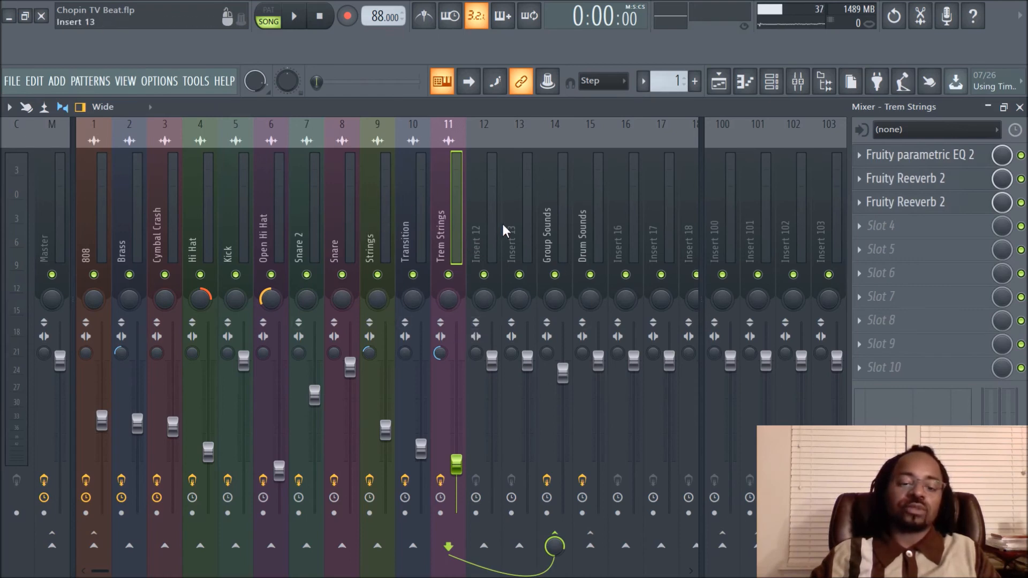
mouse_move(531, 247)
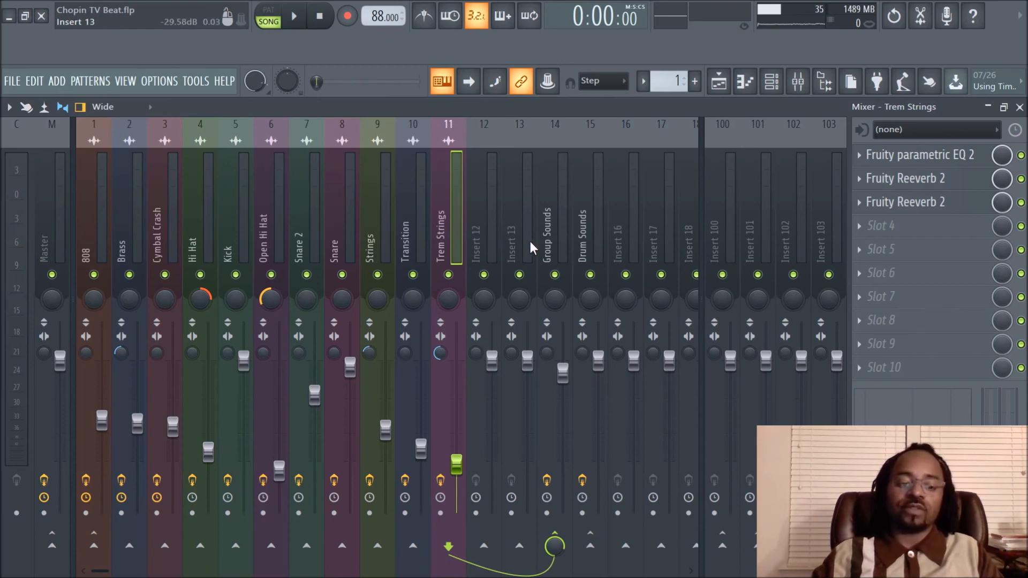
mouse_move(308, 275)
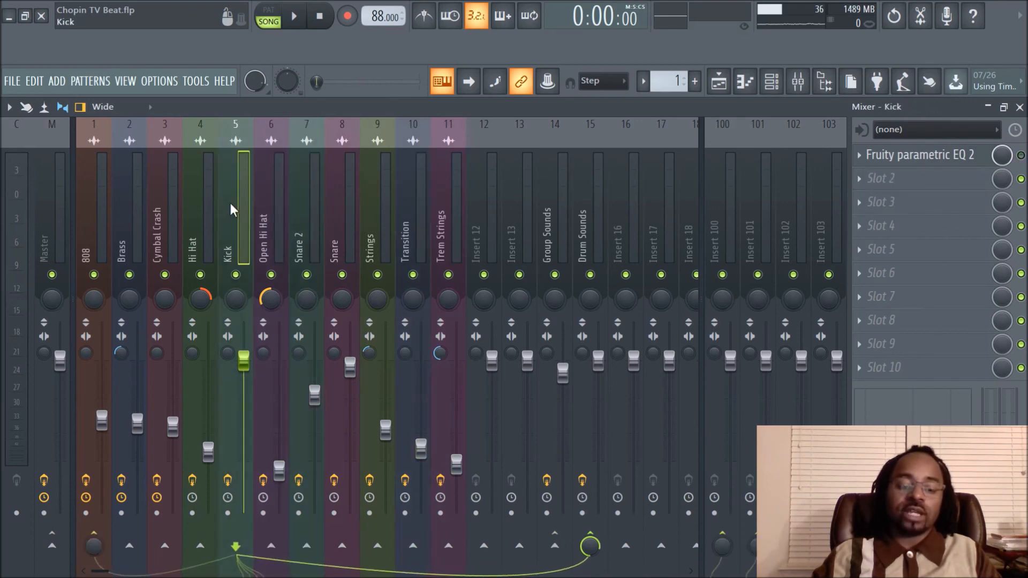
left_click(270, 210)
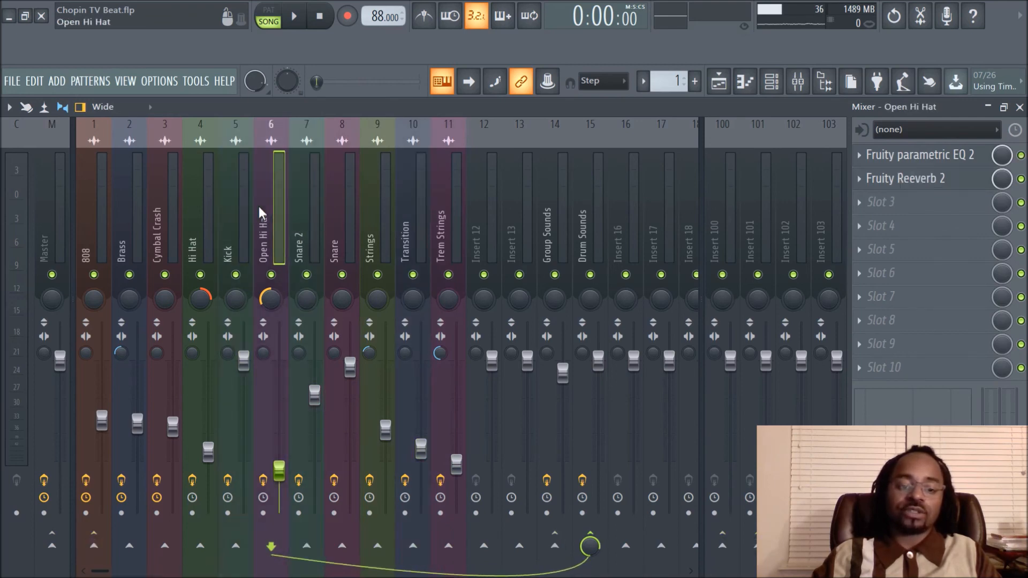